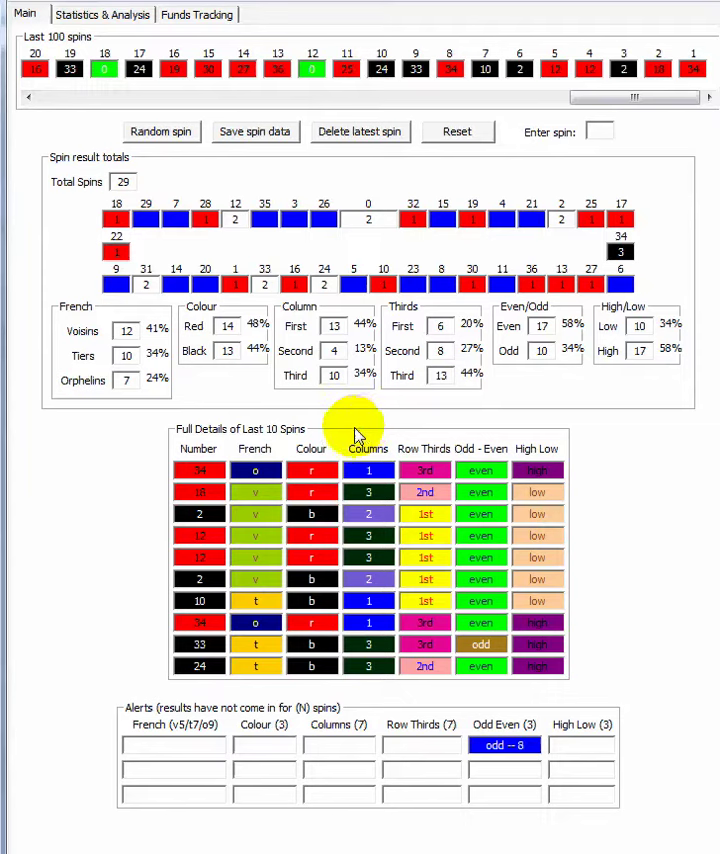
mouse_move(140, 712)
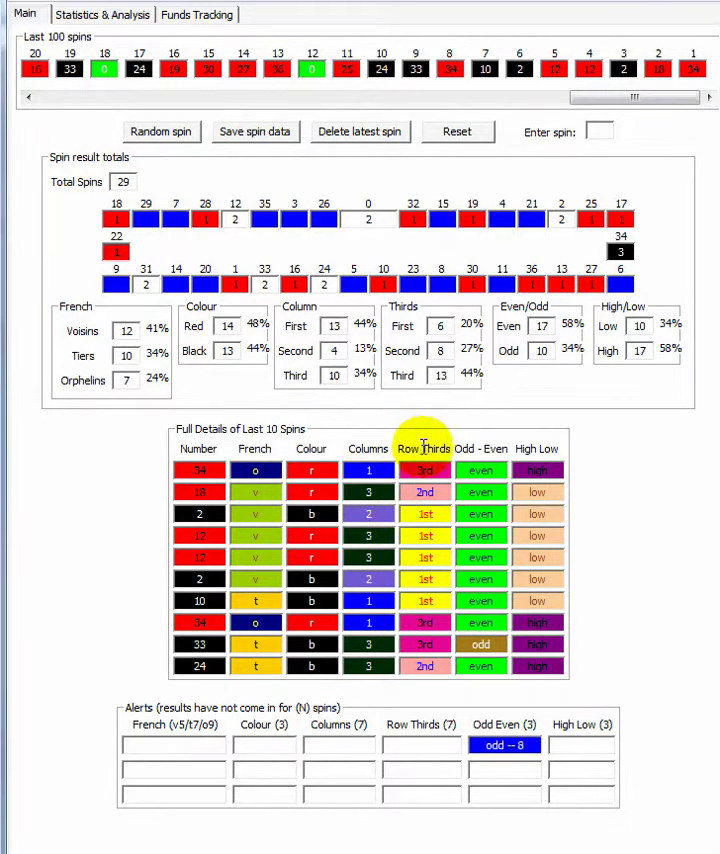
mouse_move(470, 448)
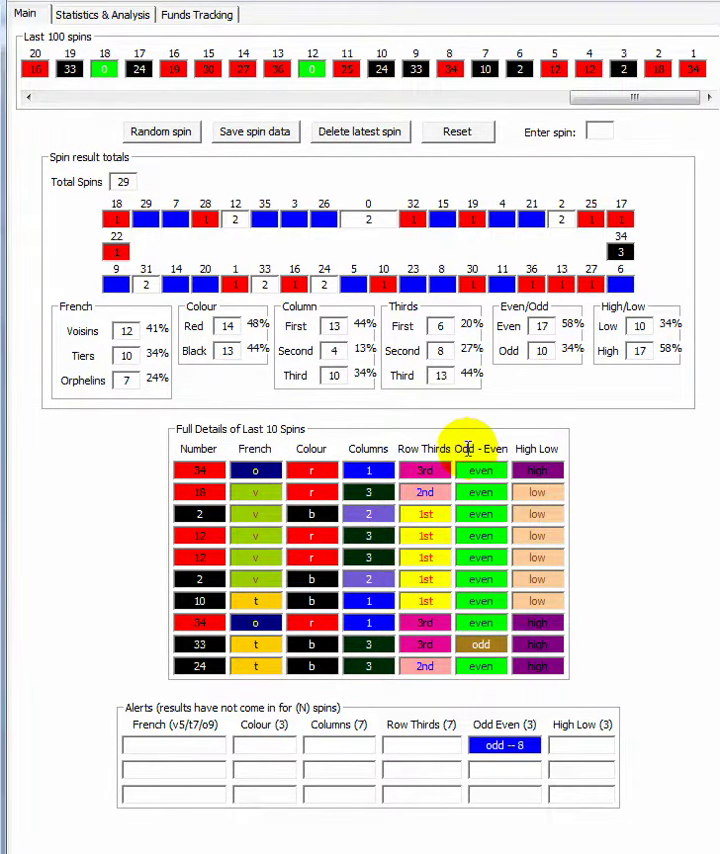
mouse_move(530, 452)
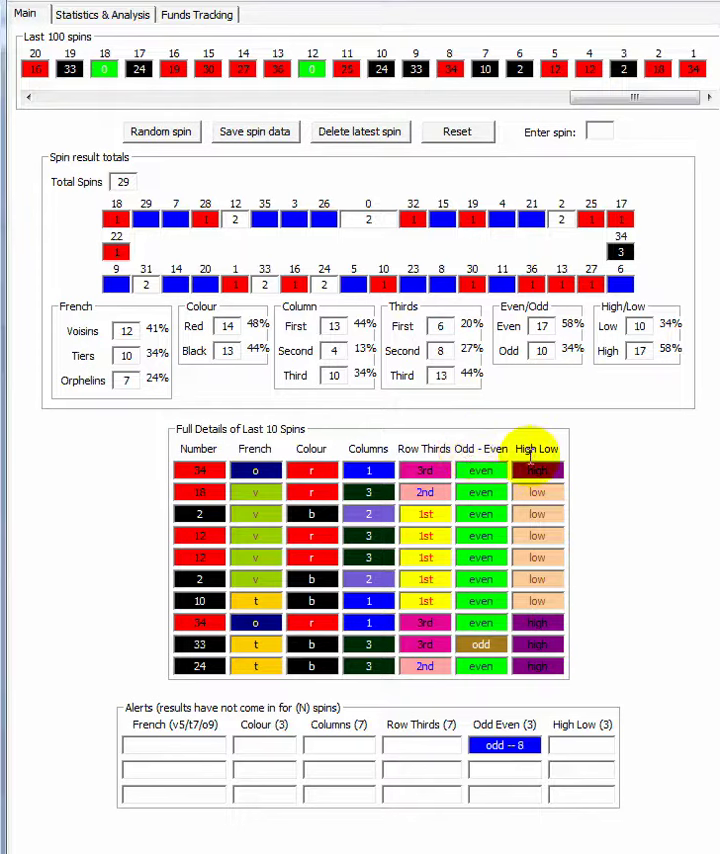